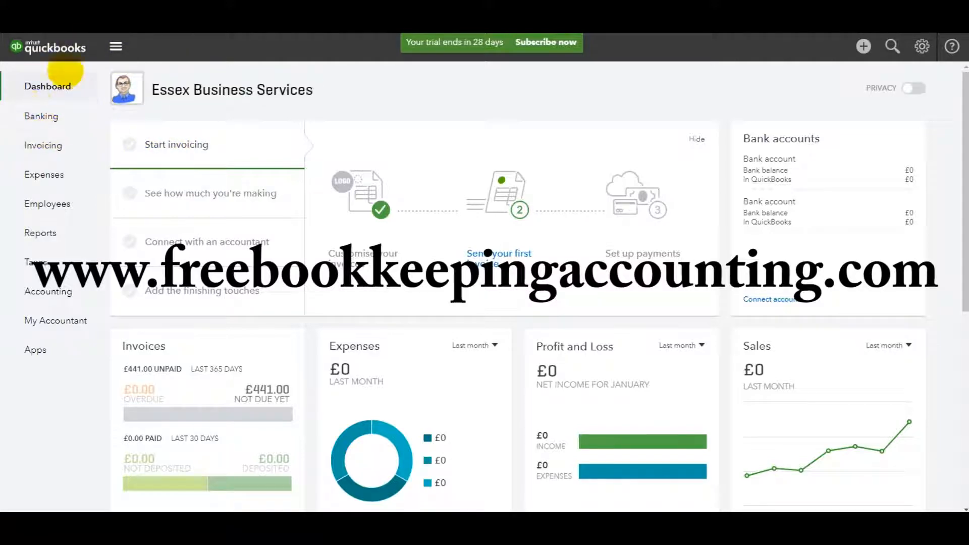
Check the Invoices list, then view Customers showing SM Accounting's £441.00 open balance
left_click(44, 145)
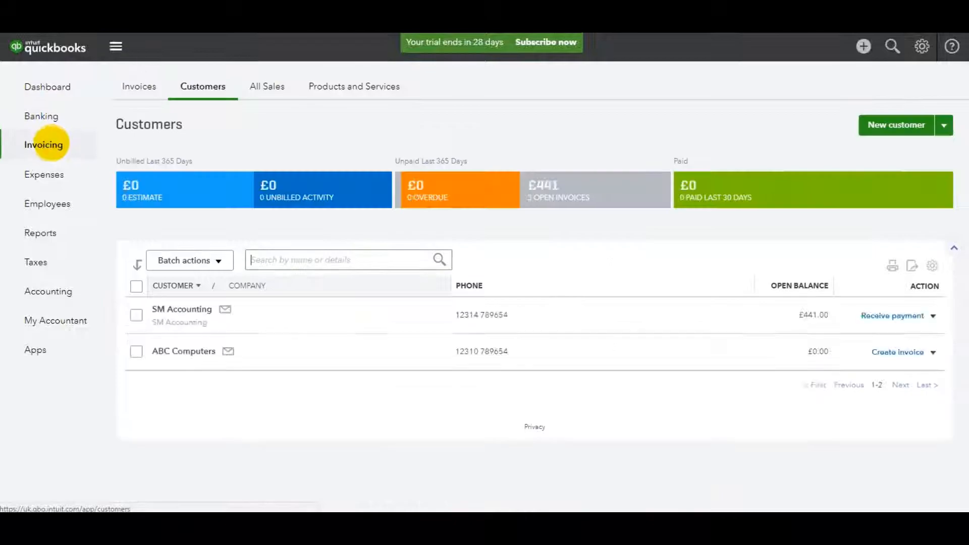
left_click(139, 86)
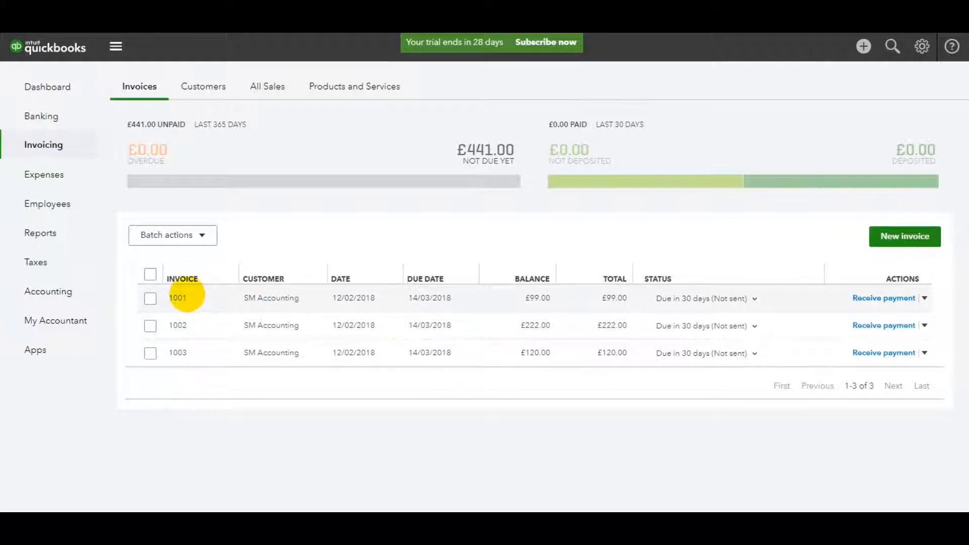
mouse_move(213, 317)
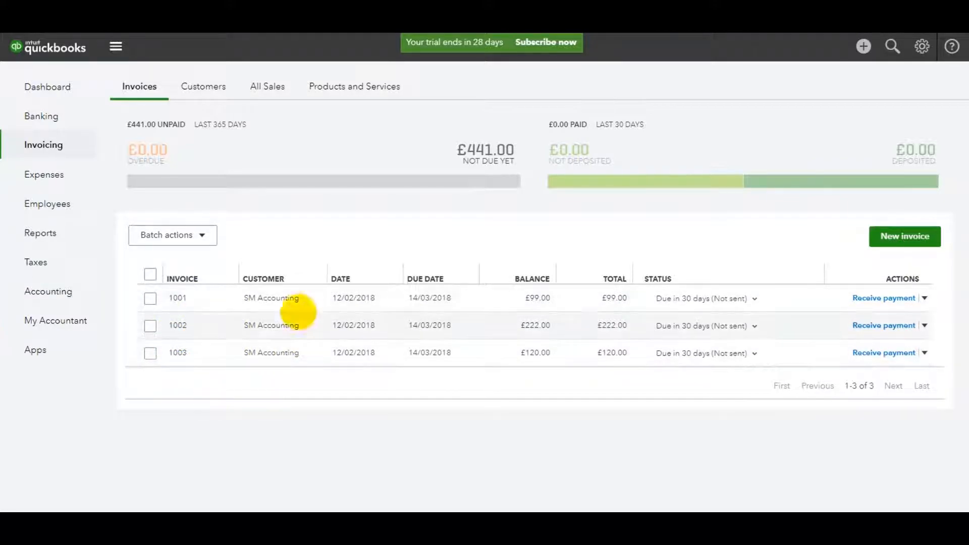
mouse_move(216, 337)
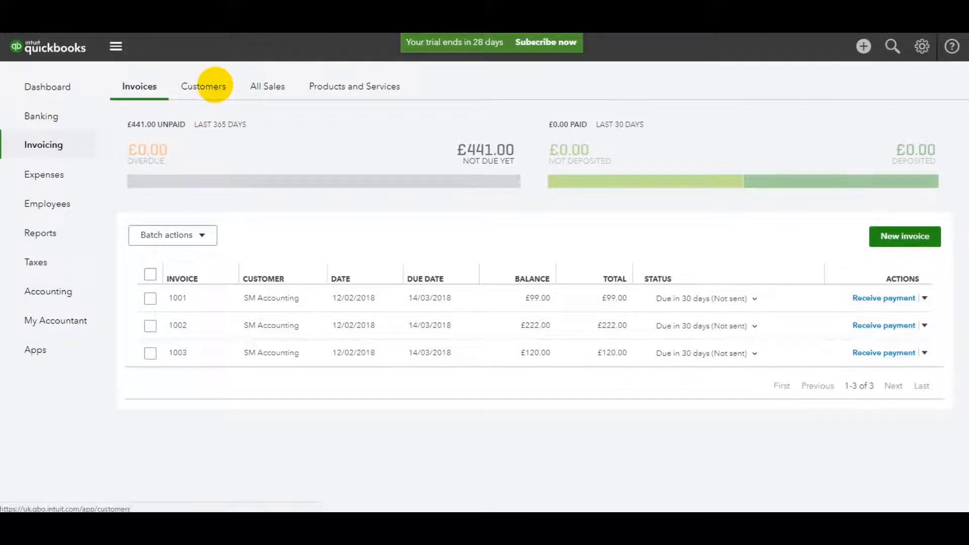
left_click(203, 86)
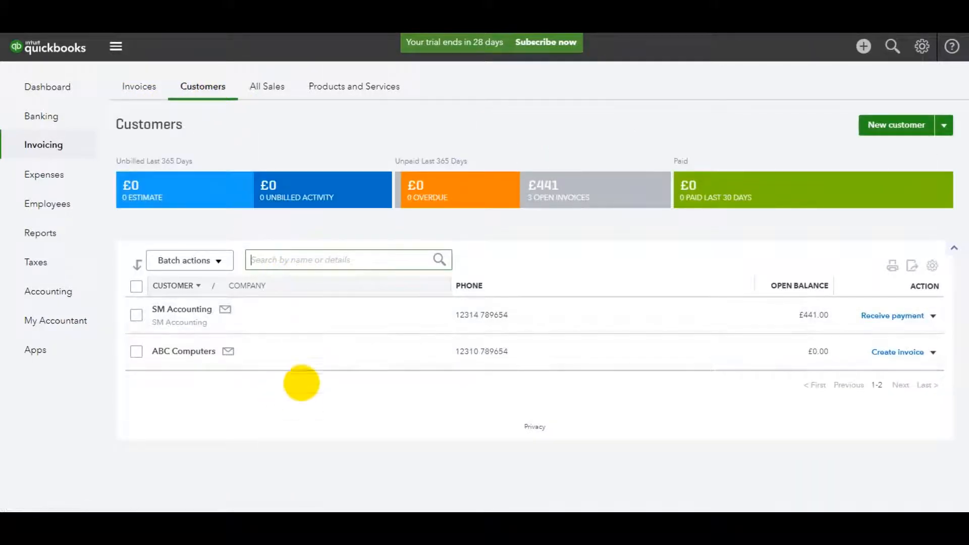
mouse_move(290, 364)
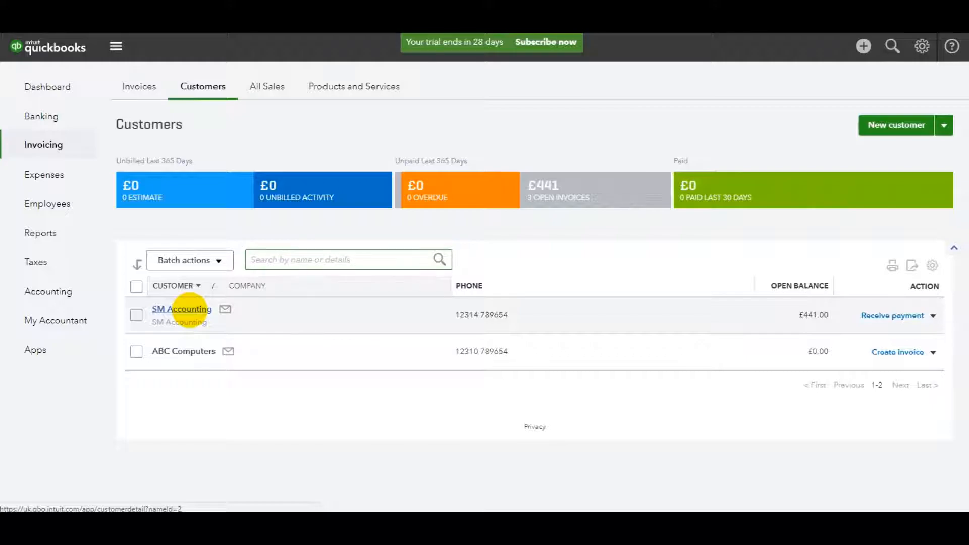
From SM Accounting's customer record, create a new Credit Note transaction
left_click(181, 309)
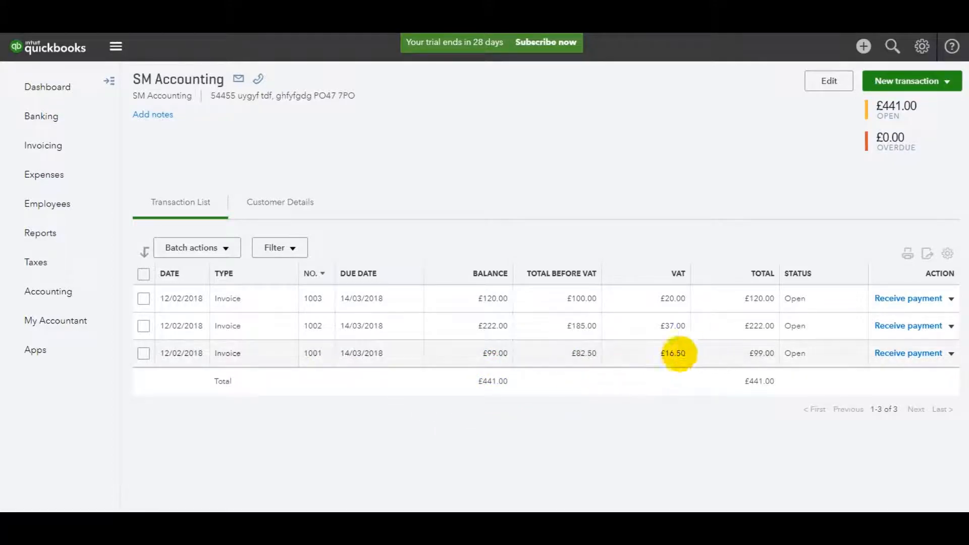
mouse_move(592, 466)
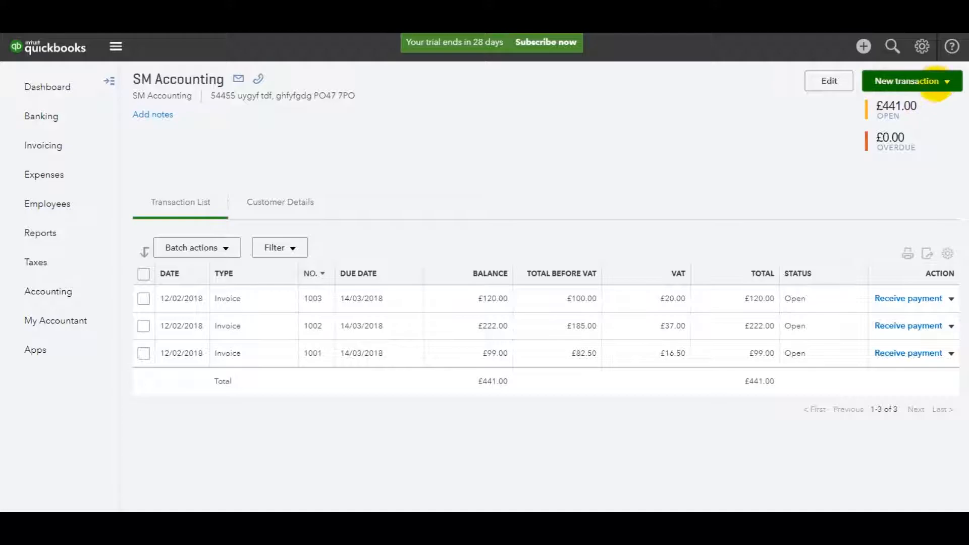
left_click(906, 80)
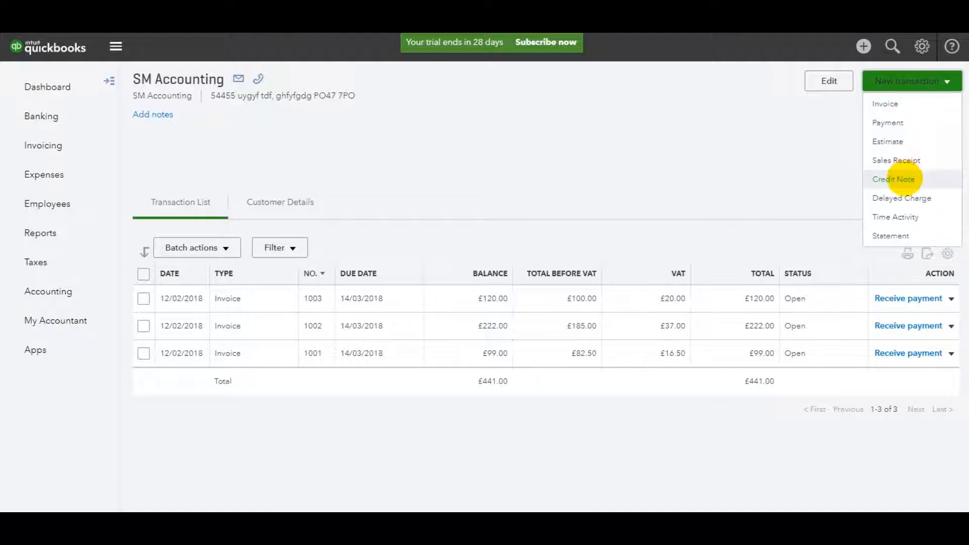
left_click(894, 179)
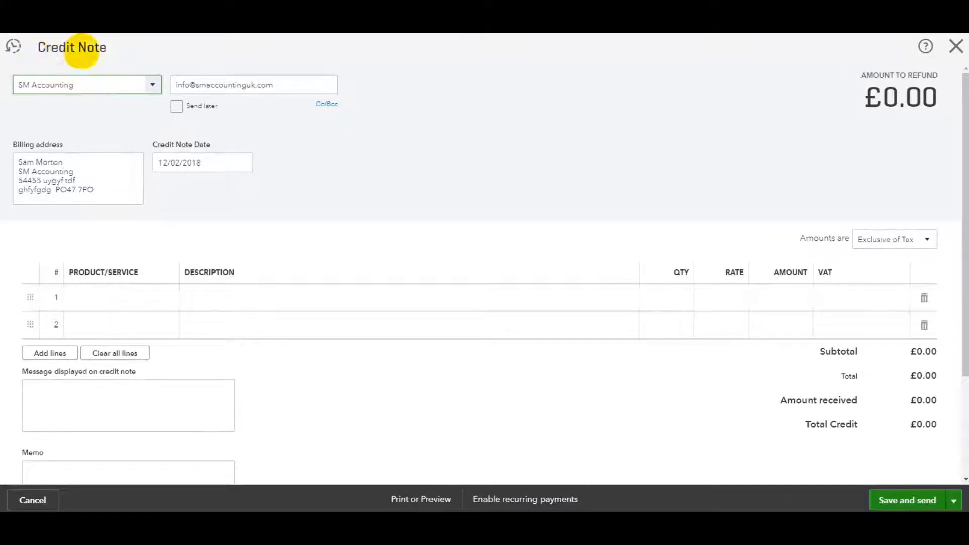
Add a Sales line 'Credit of invoice 1001', 5 at £16.50, 20.0% S VAT
left_click(121, 297)
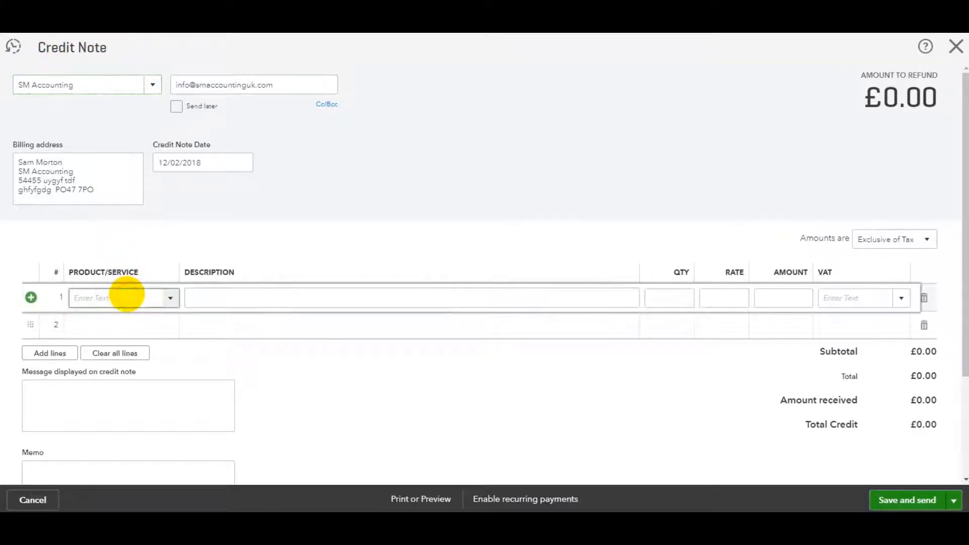
left_click(121, 298)
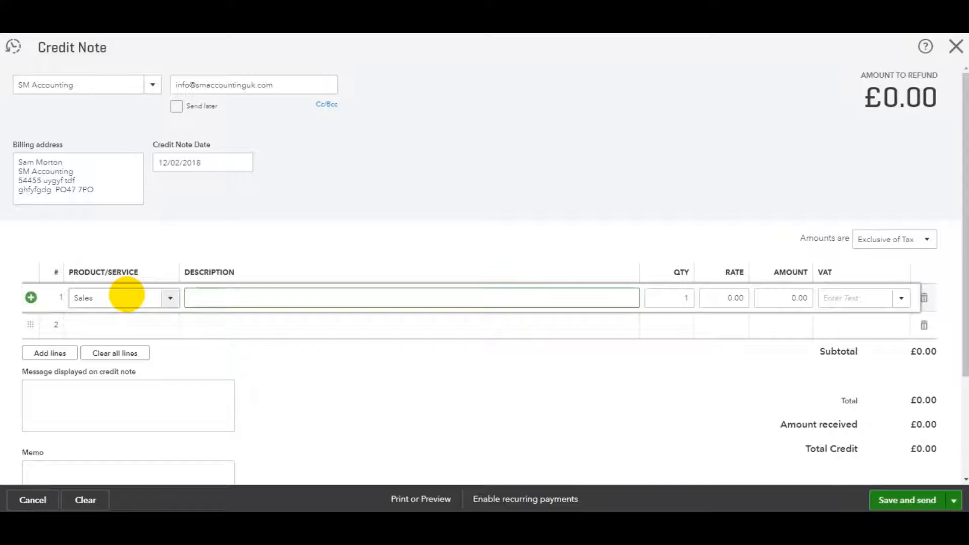
type("C")
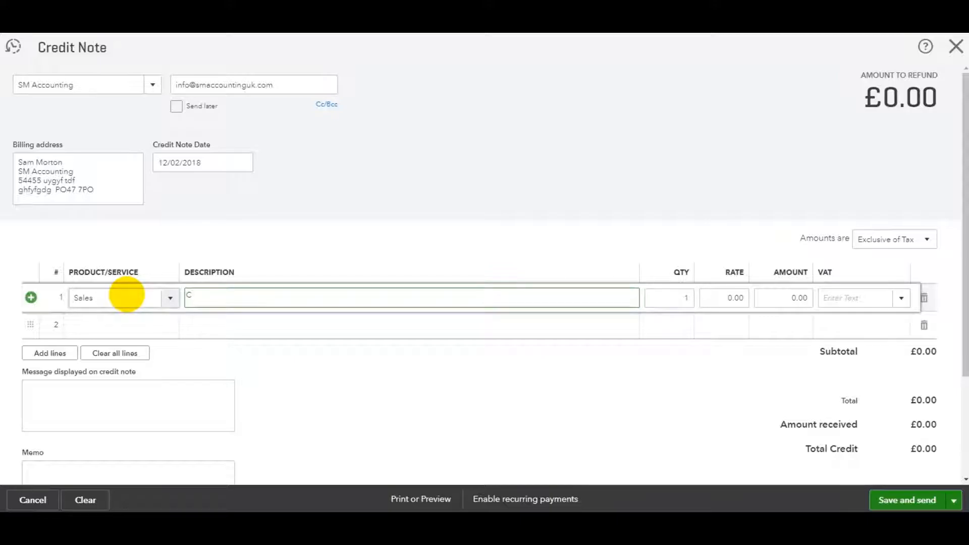
type("Credit of inv")
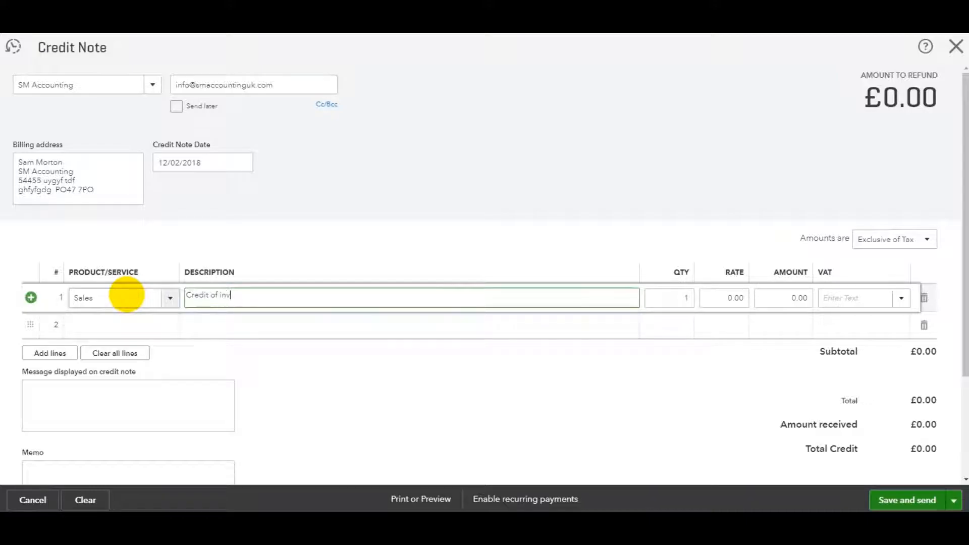
type("oice 100")
left_click(669, 298)
type("5")
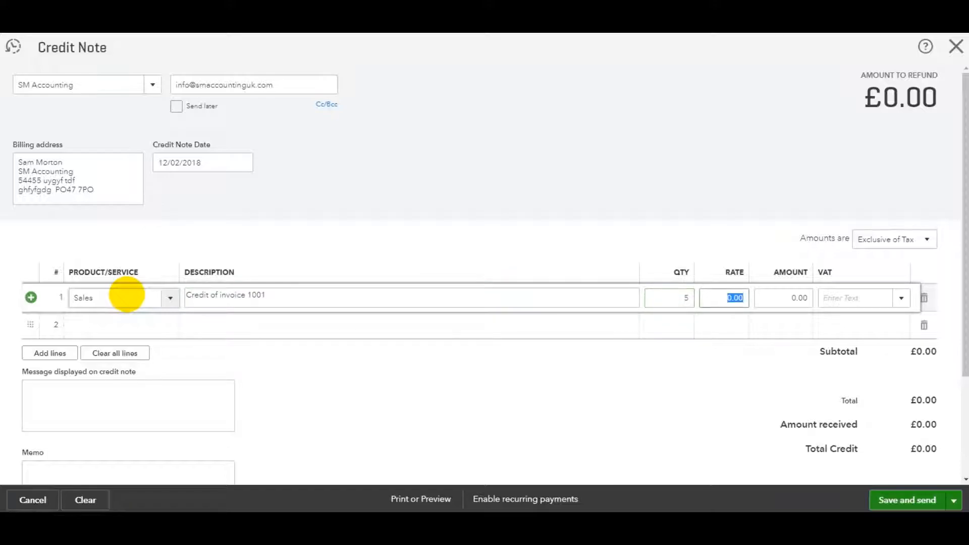
type("16.50")
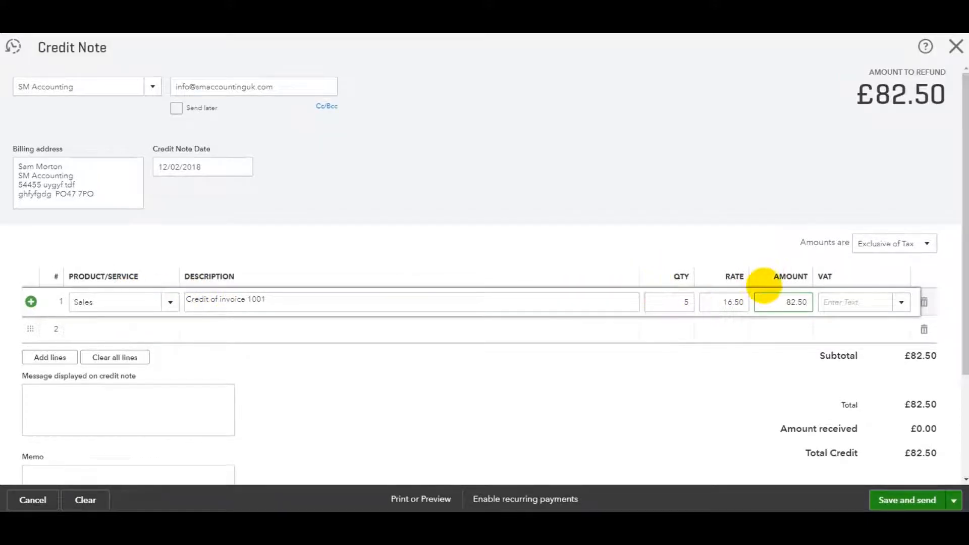
left_click(859, 302)
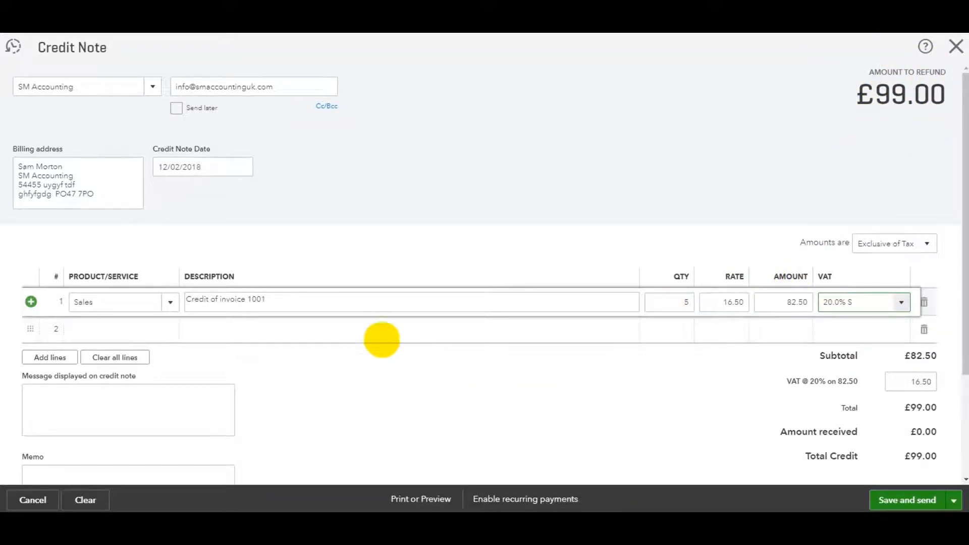
mouse_move(541, 312)
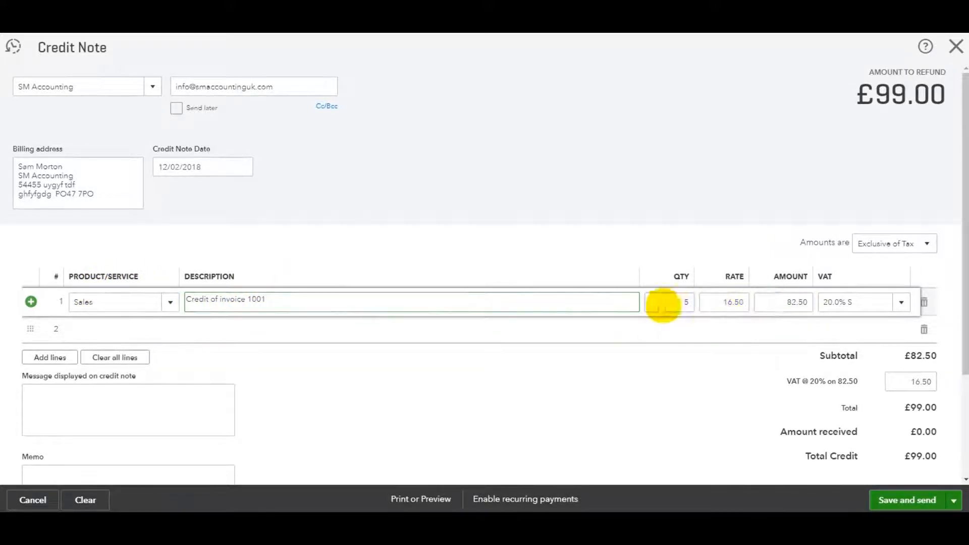
mouse_move(613, 353)
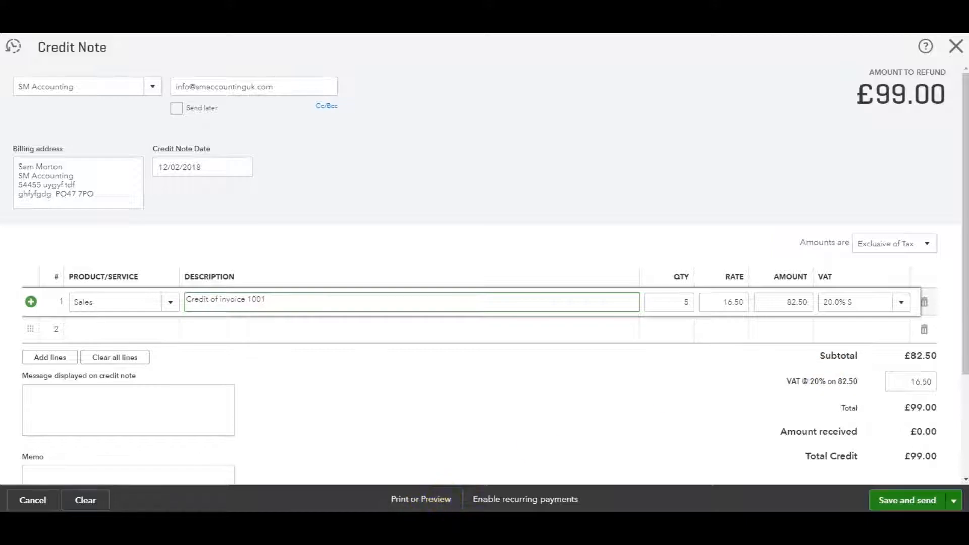
Use Save and close from the Save and send menu to save credit note 1004
left_click(954, 501)
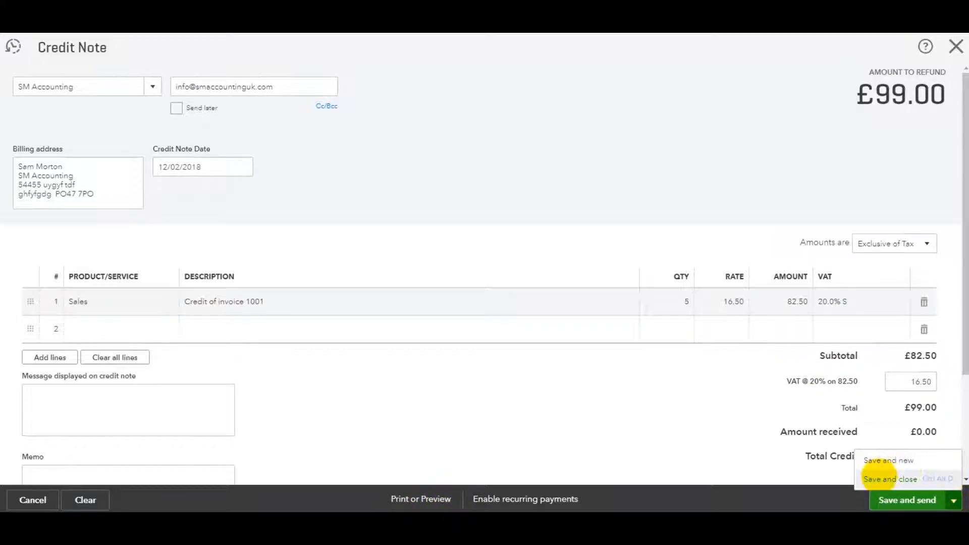
left_click(889, 479)
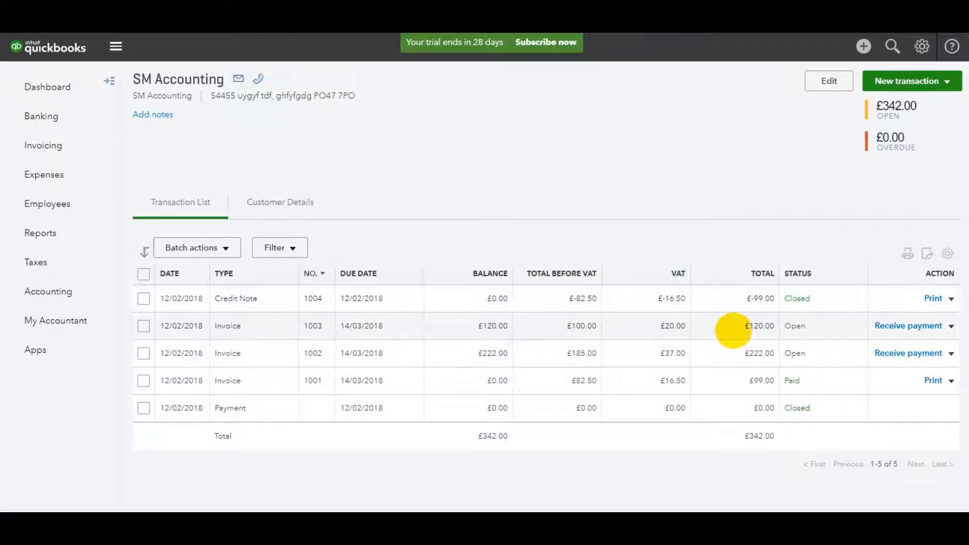
mouse_move(740, 392)
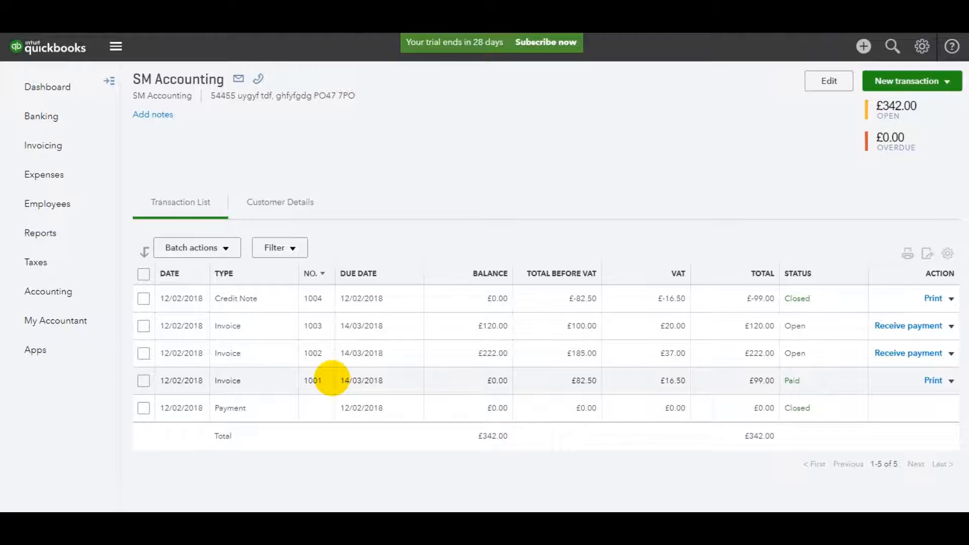
mouse_move(806, 380)
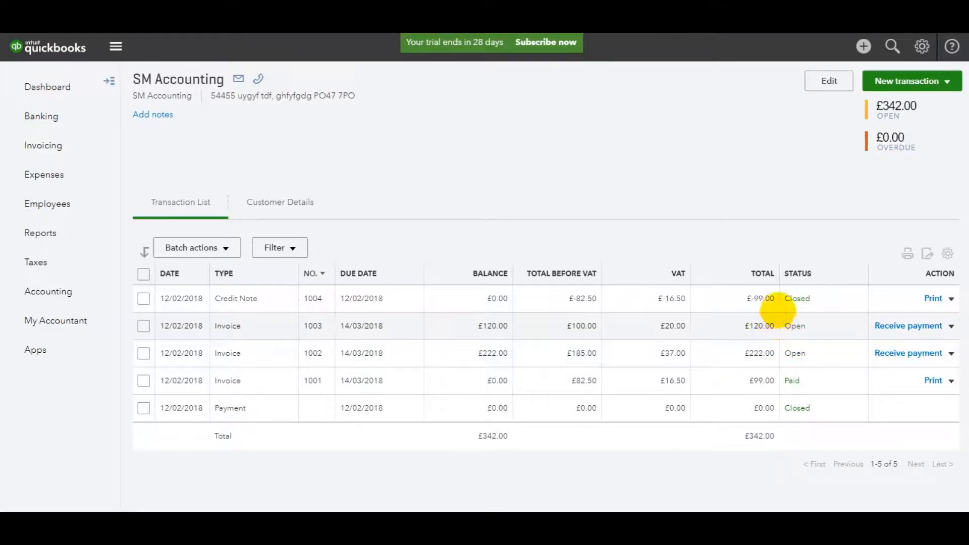
left_click(912, 81)
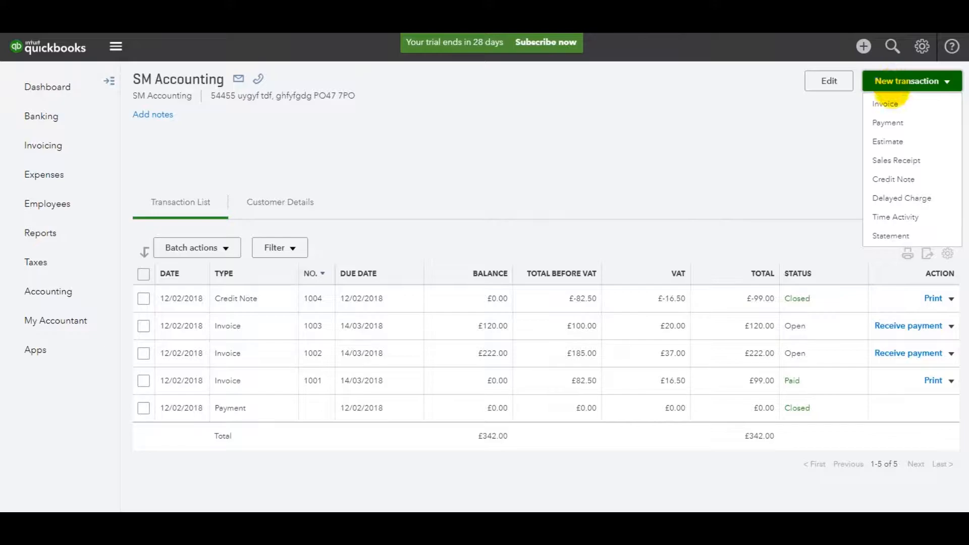
left_click(885, 103)
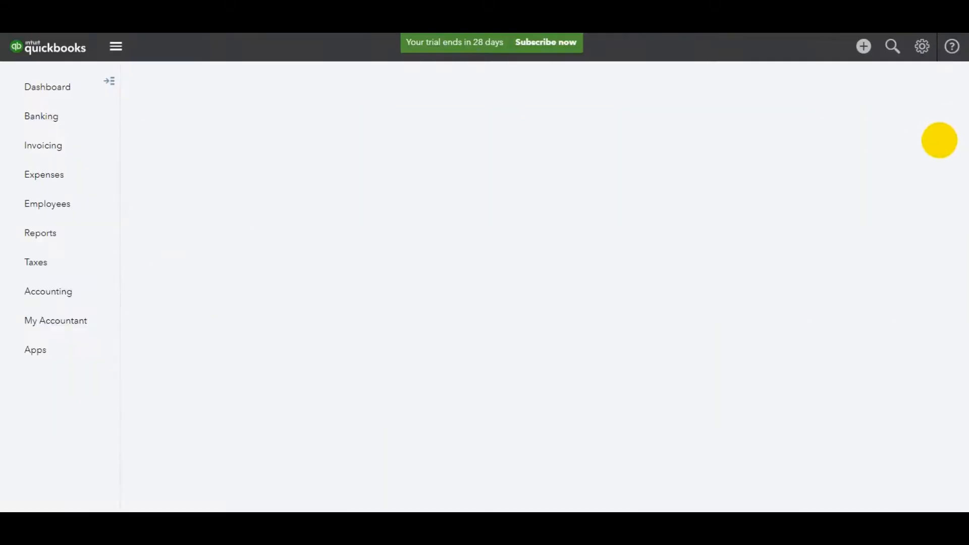
left_click(909, 81)
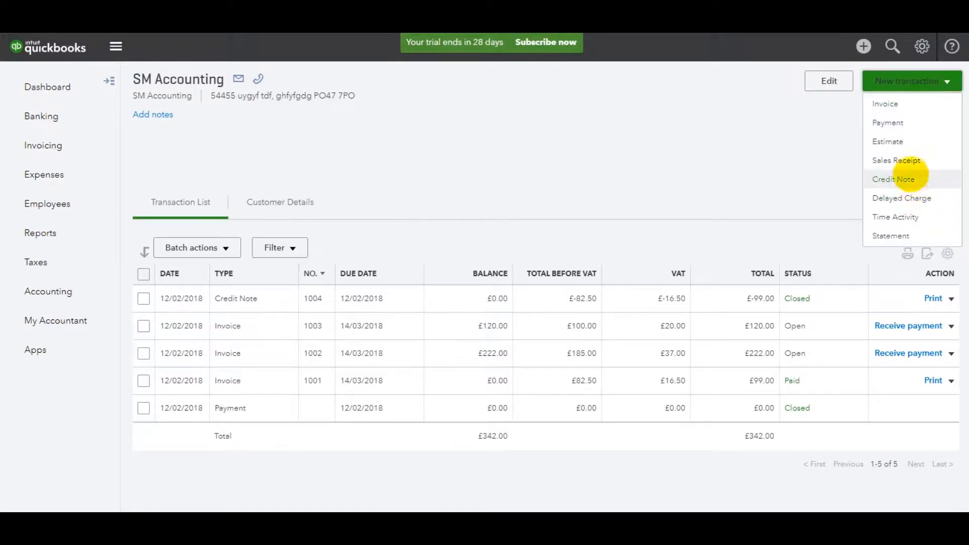
left_click(894, 179)
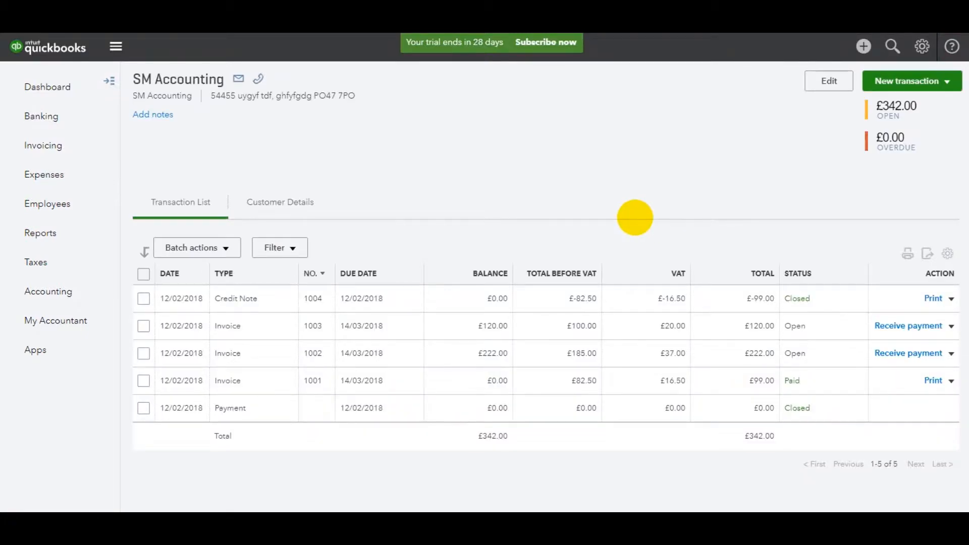
mouse_move(492, 186)
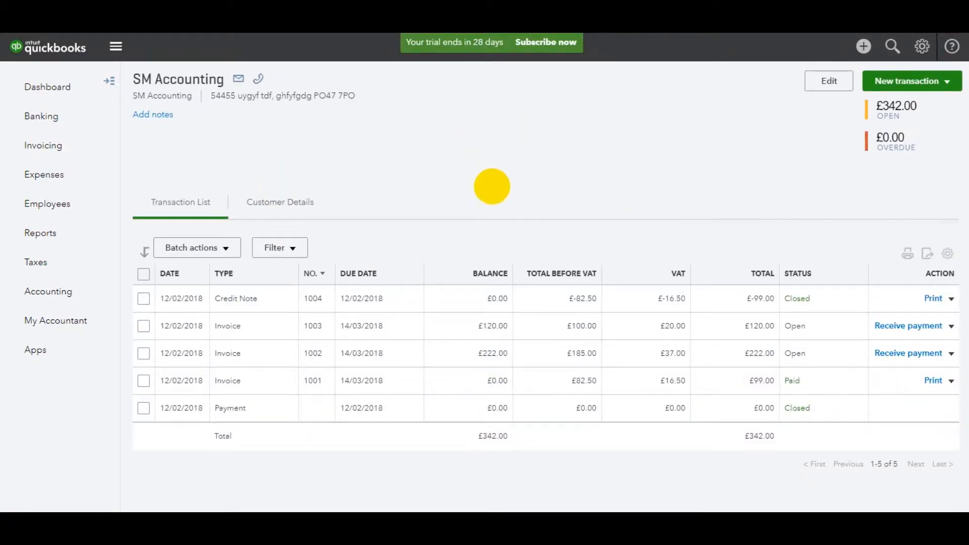